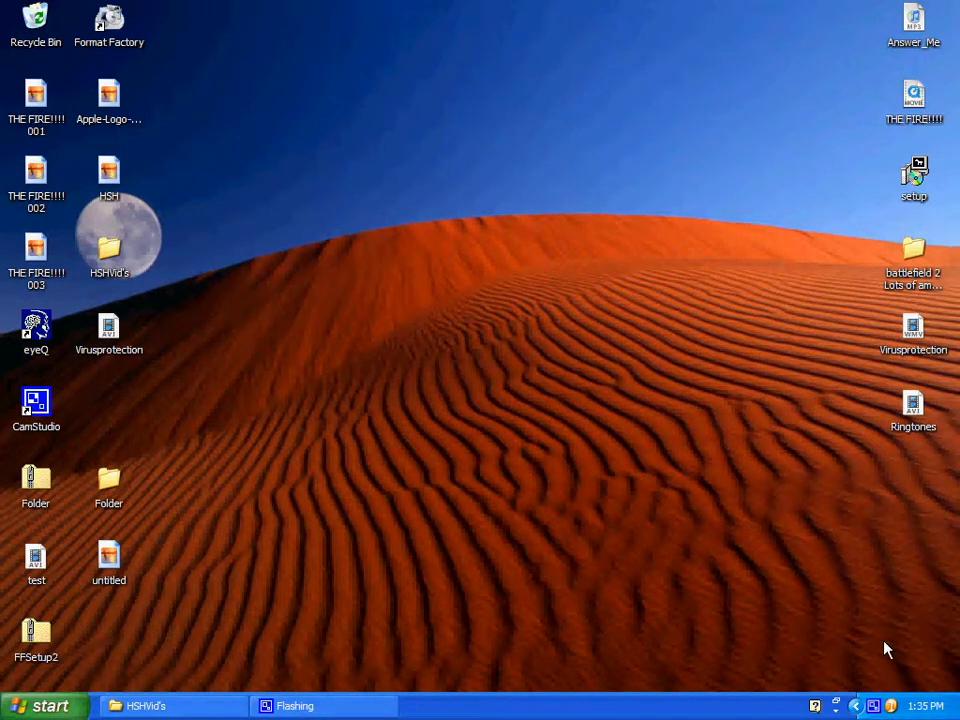
mouse_move(176, 706)
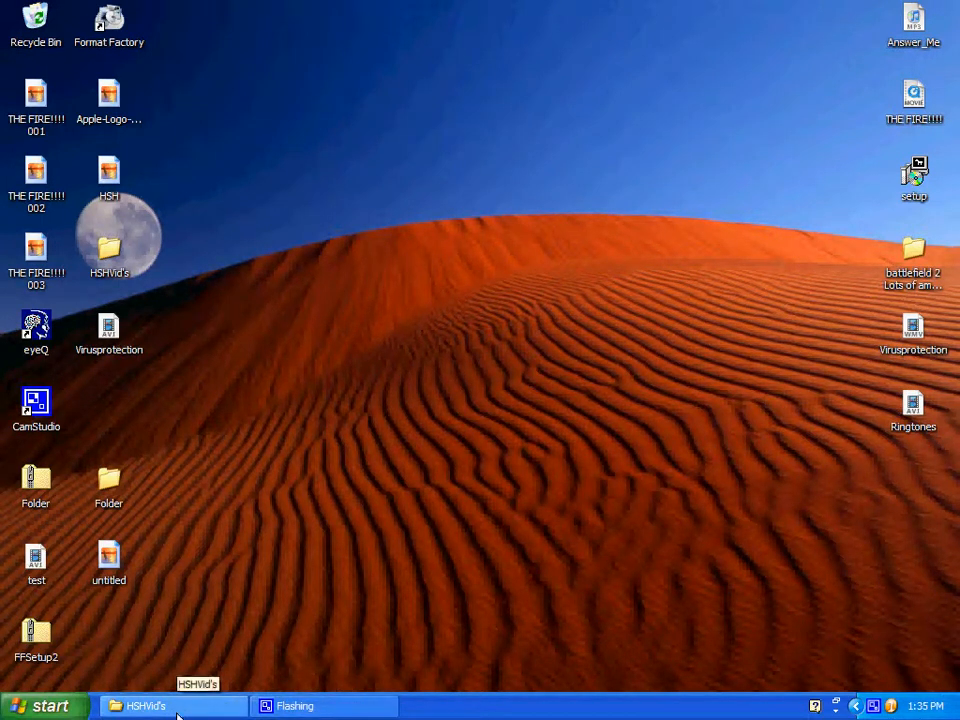
Step: Launch Internet Explorer to browse to twitter.com
left_click(42, 704)
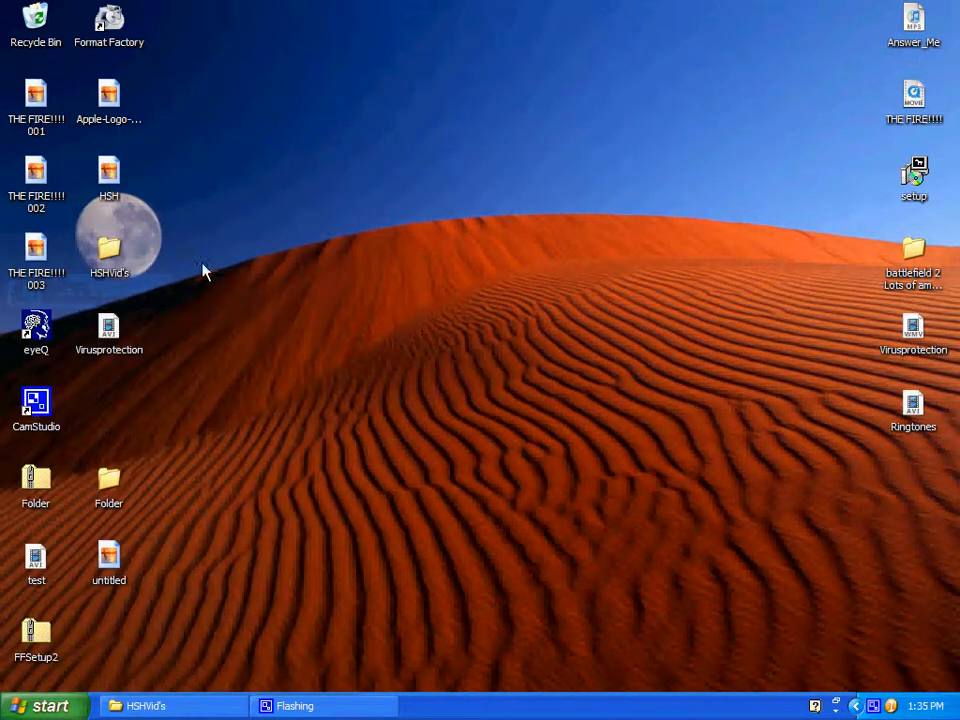
mouse_move(584, 114)
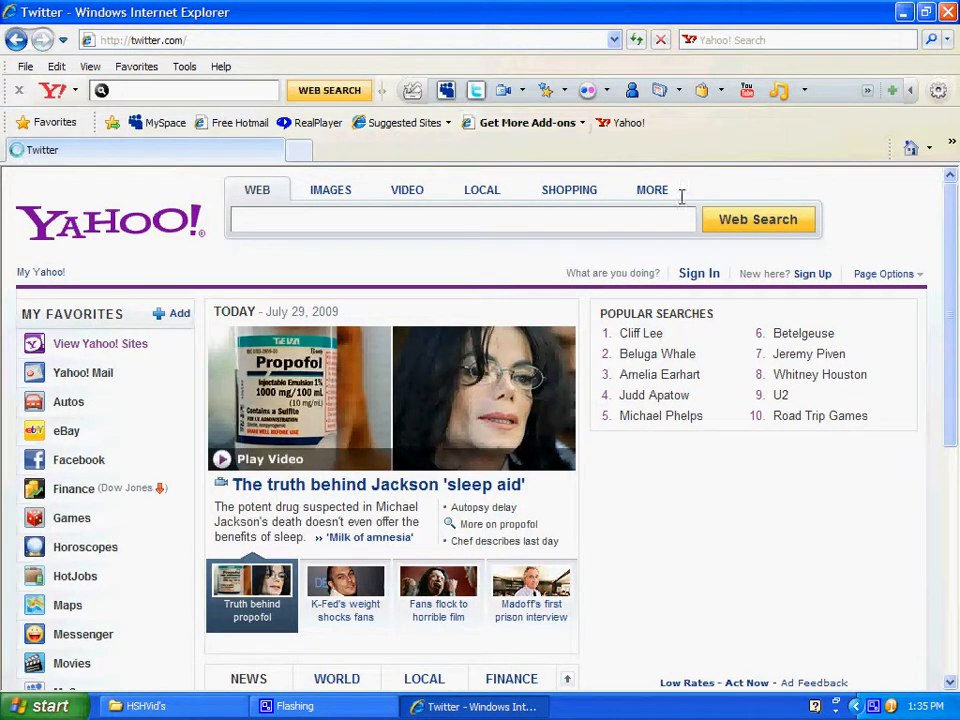
mouse_move(570, 150)
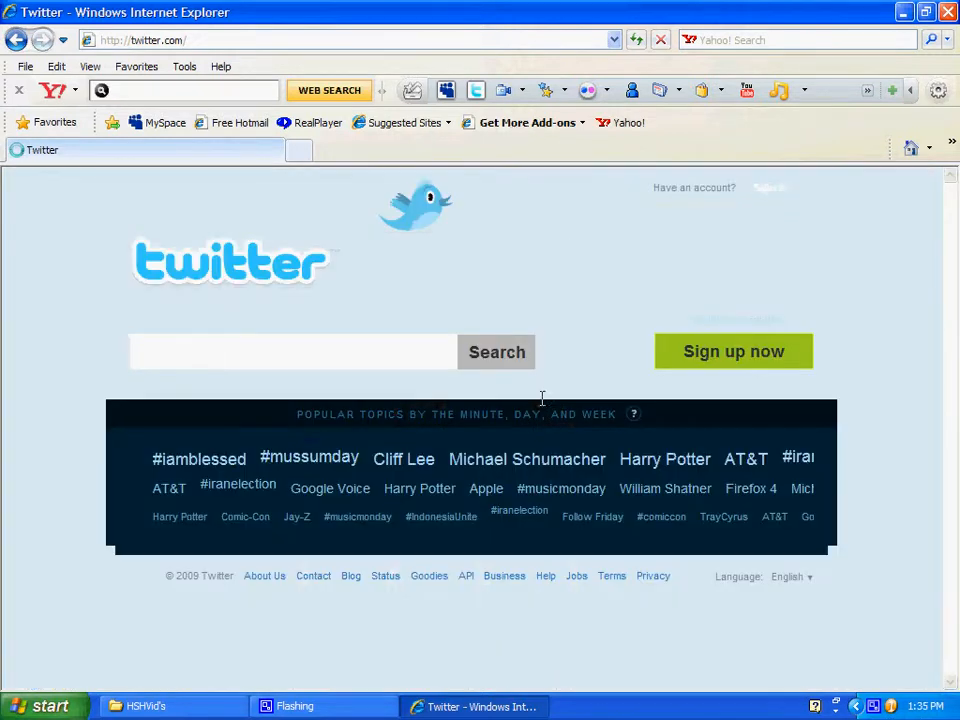
mouse_move(436, 220)
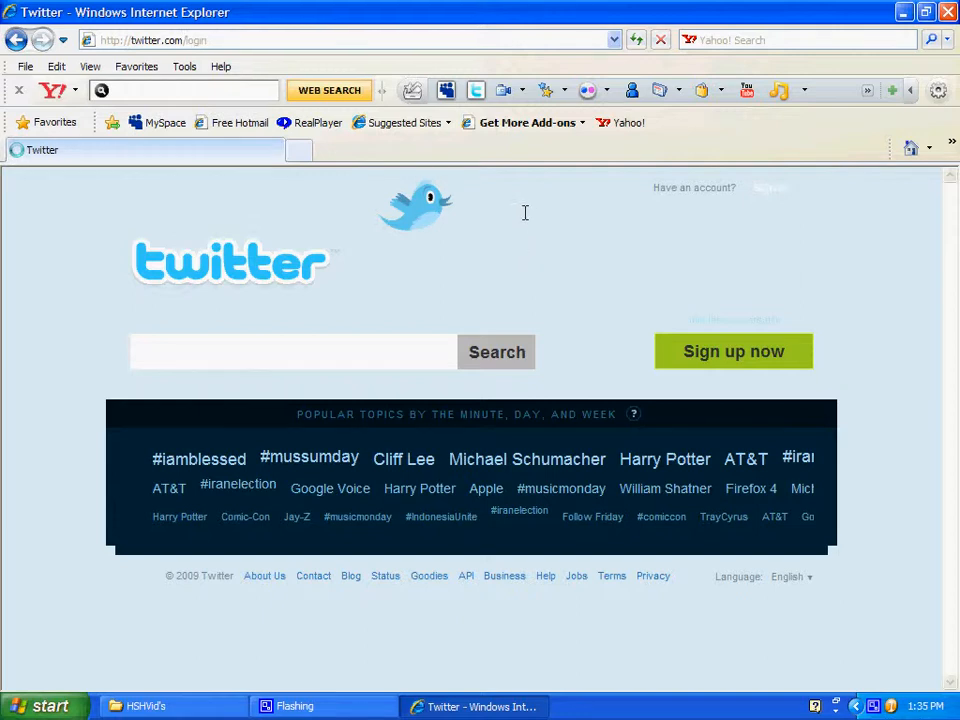
mouse_move(452, 192)
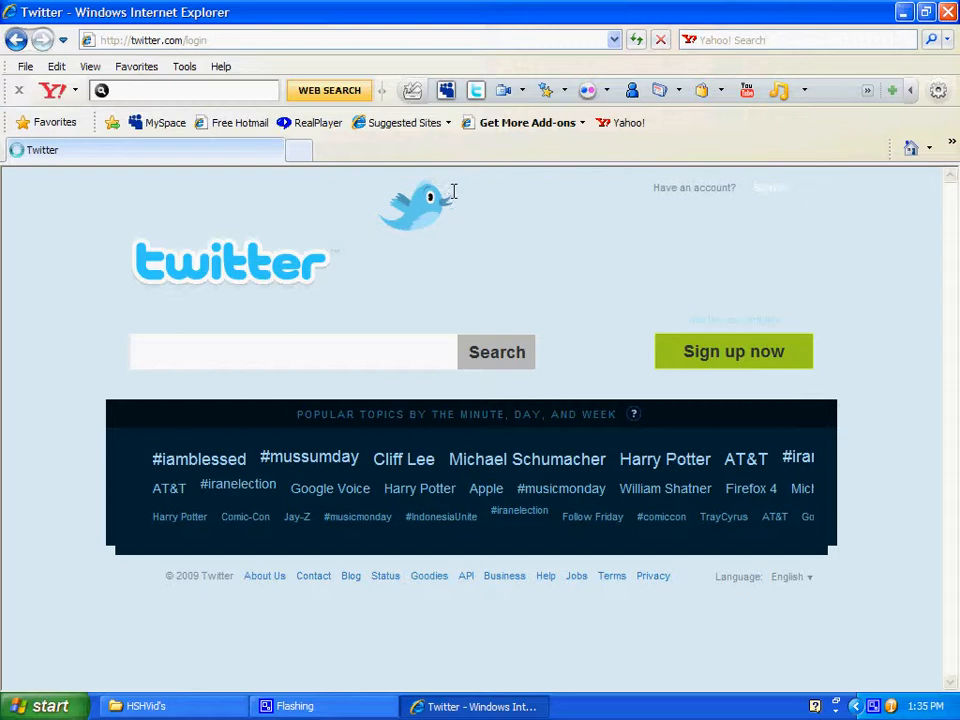
mouse_move(664, 244)
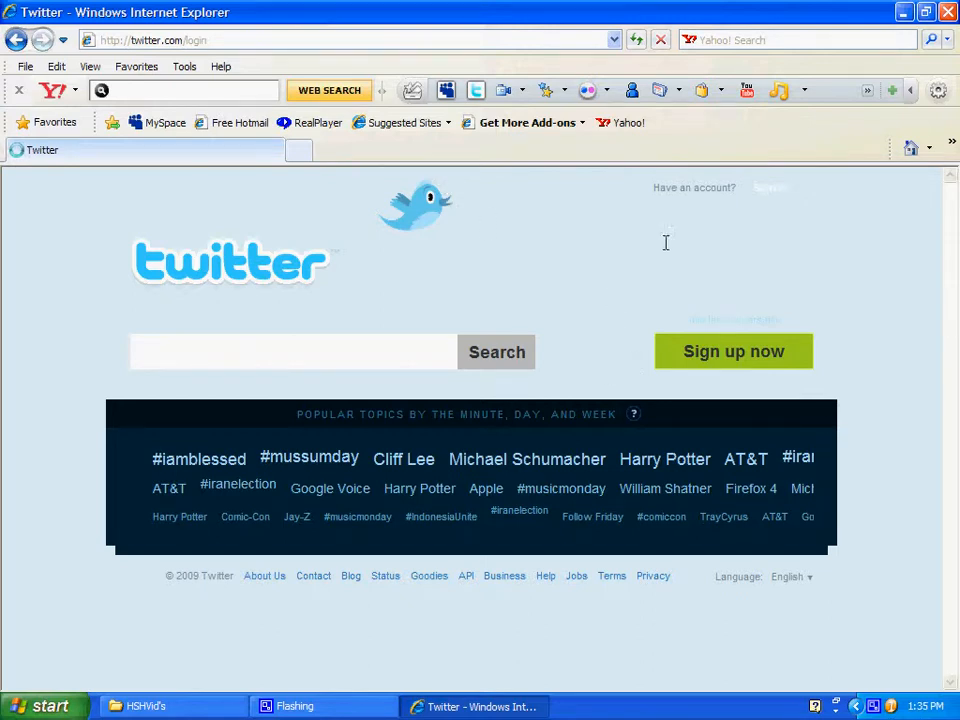
mouse_move(568, 148)
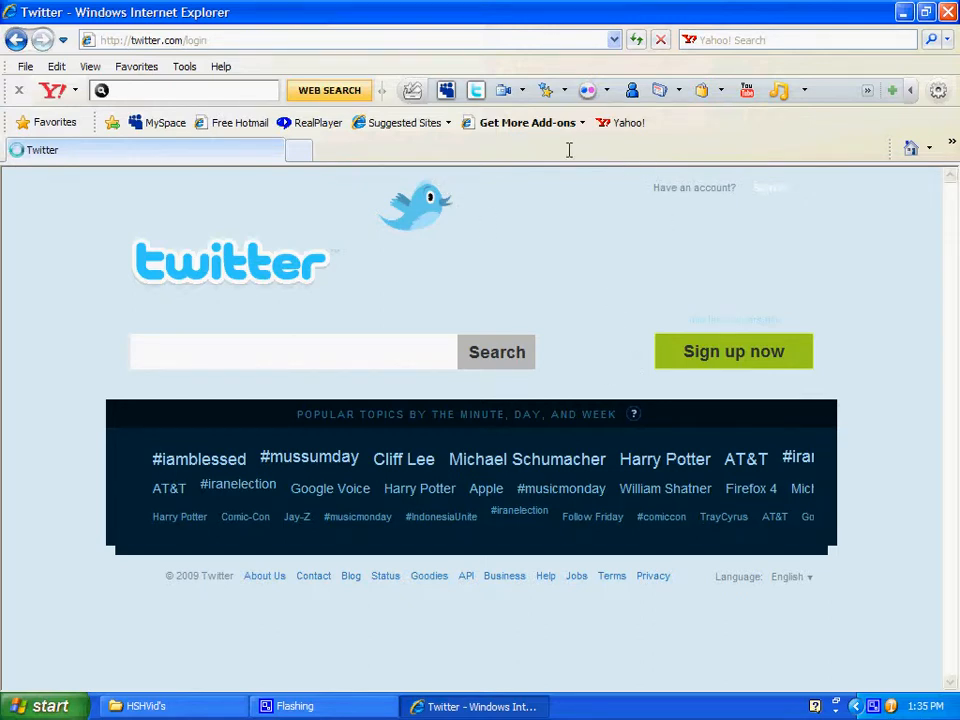
mouse_move(748, 224)
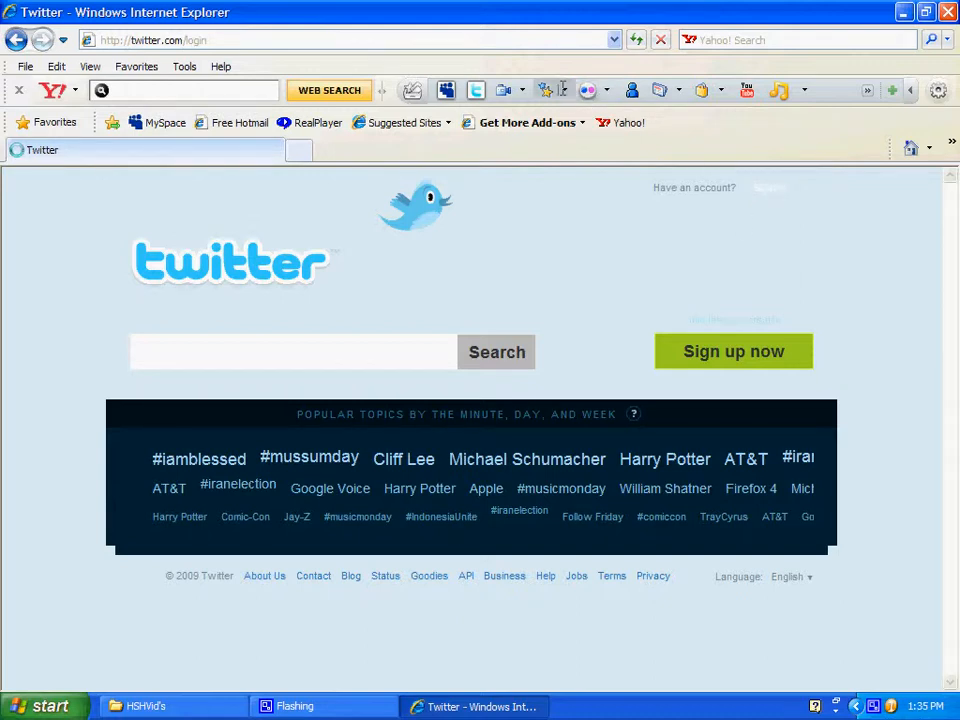
mouse_move(636, 40)
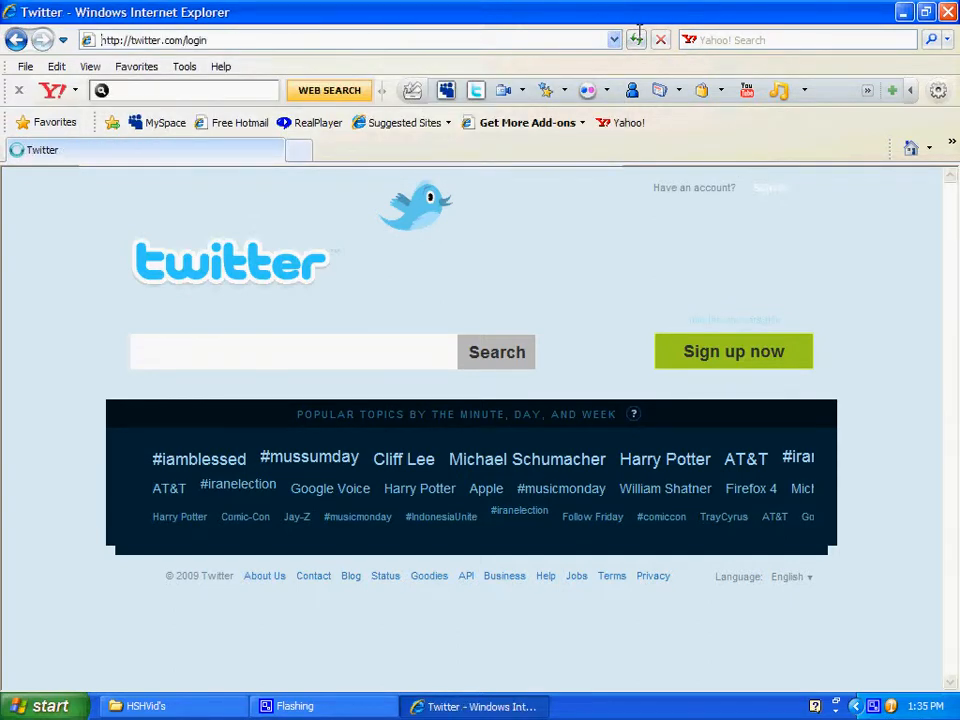
Step: Sign in as 'highschoolhacker' with its password and reach the Twitter Home page
left_click(770, 188)
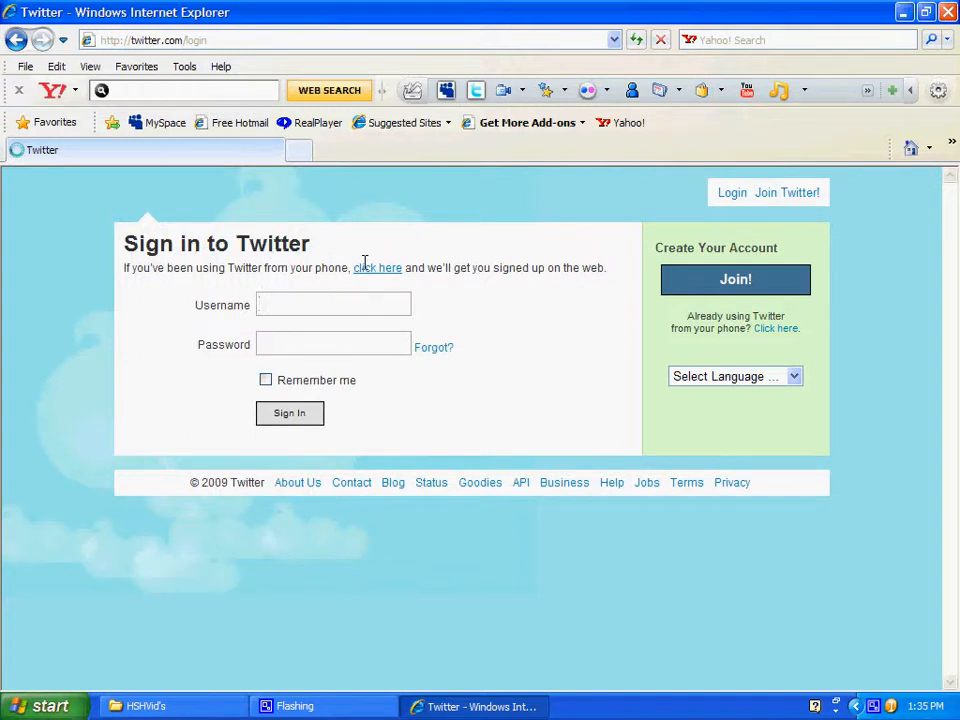
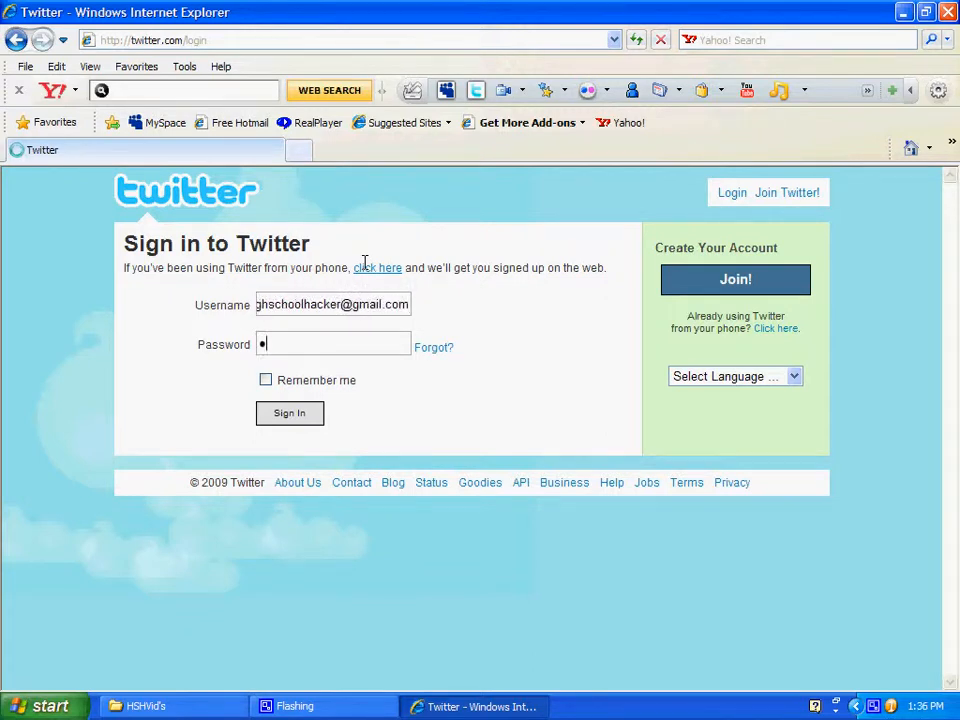
type("password")
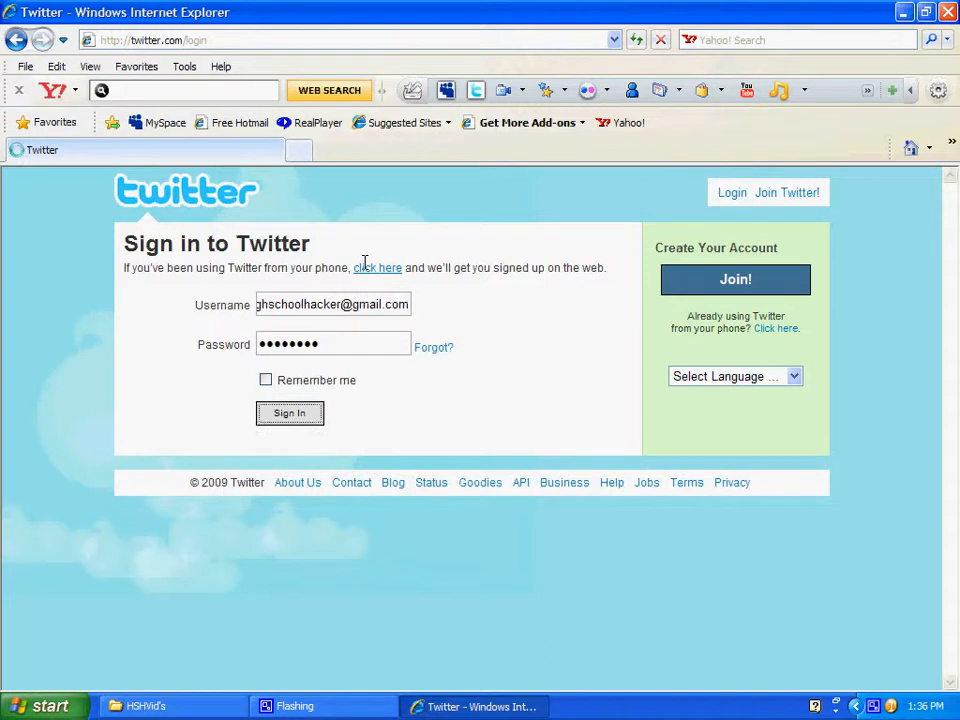
left_click(288, 412)
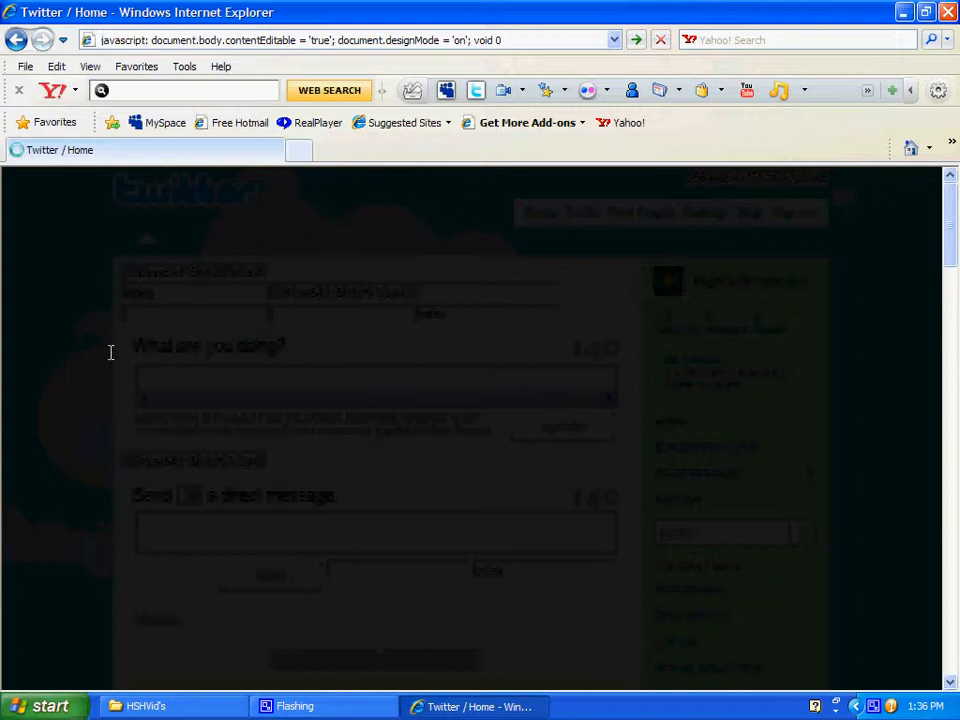
mouse_move(474, 422)
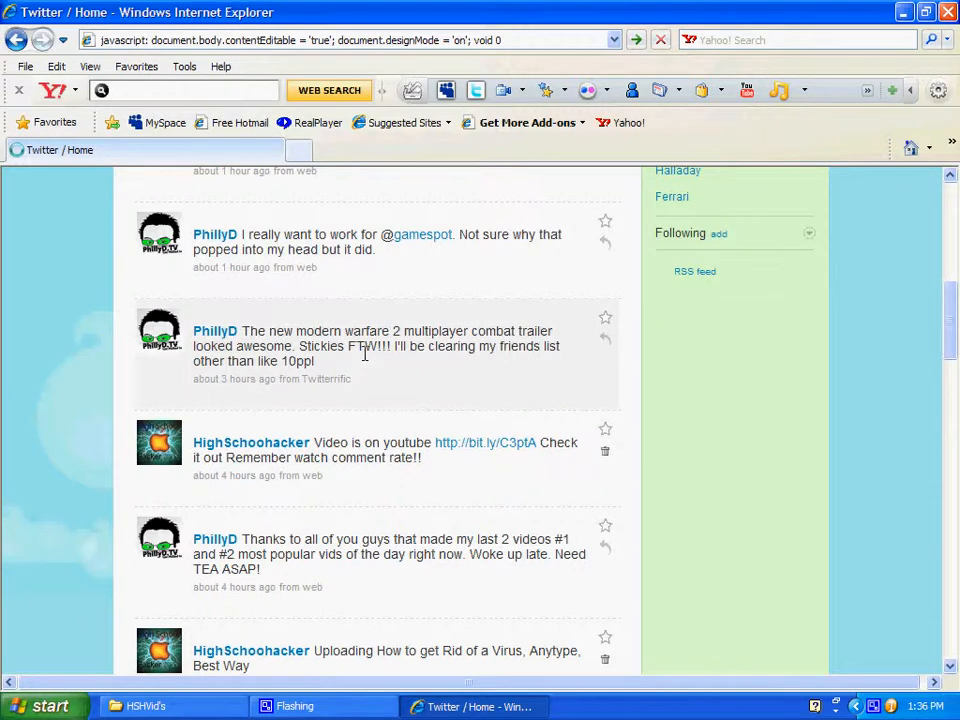
mouse_move(556, 332)
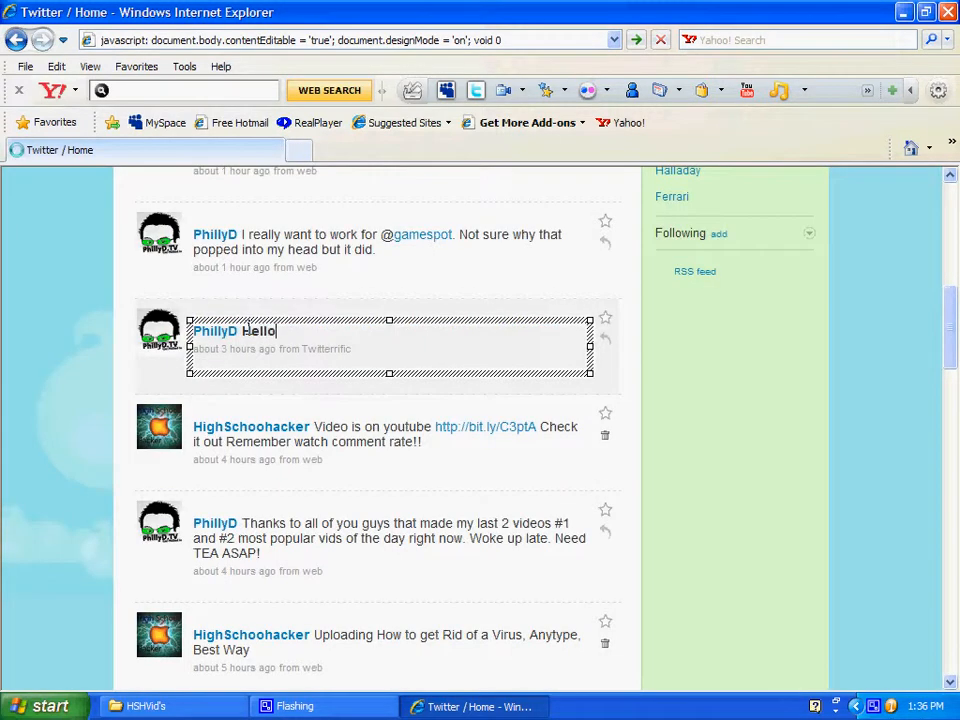
Step: Rewrite the friend's tweet to 'Hello im messing with the website highschoolhacker'
type("im mess")
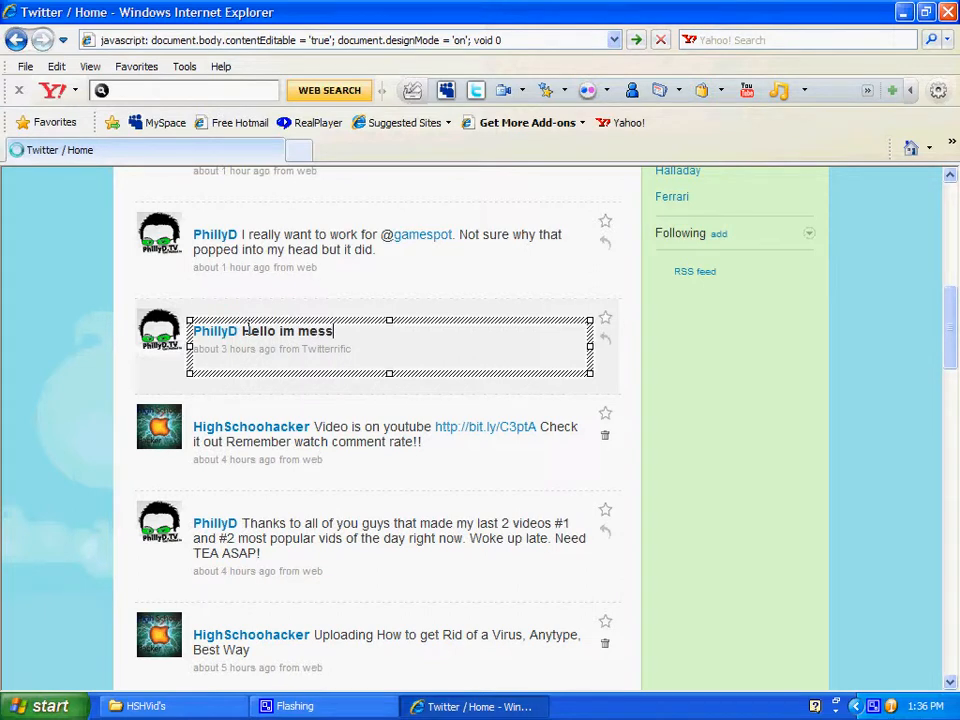
type("ing with the")
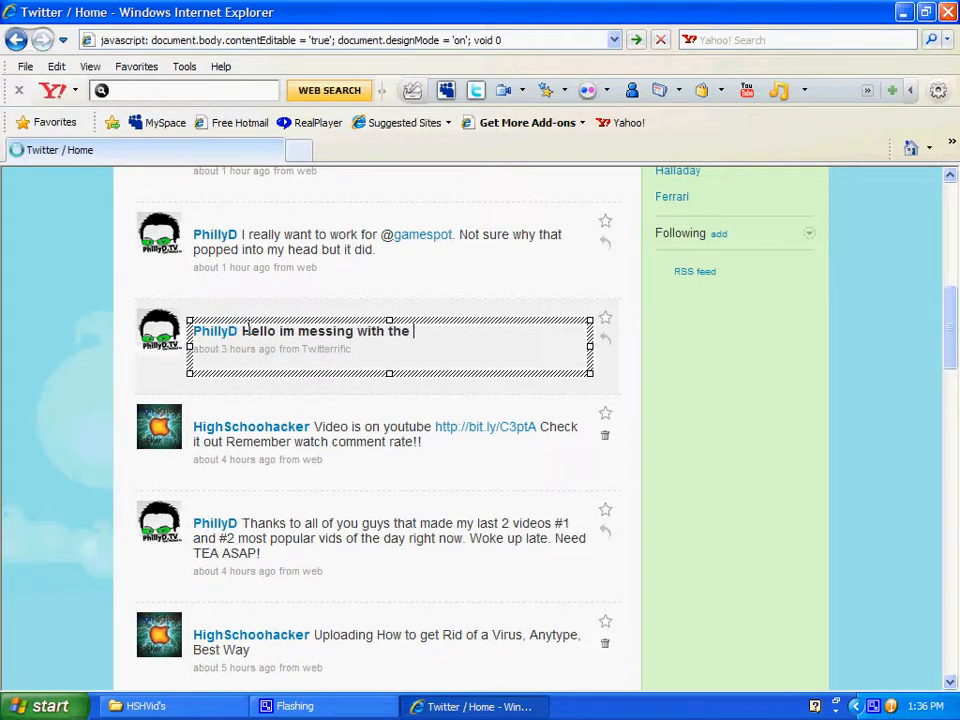
type("website")
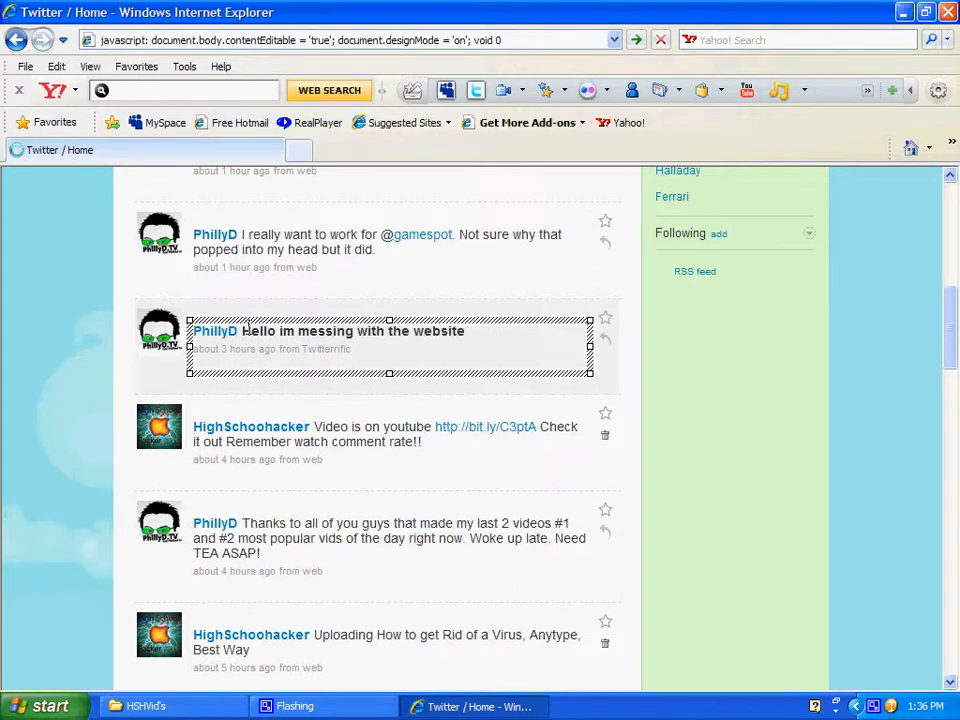
type("highc")
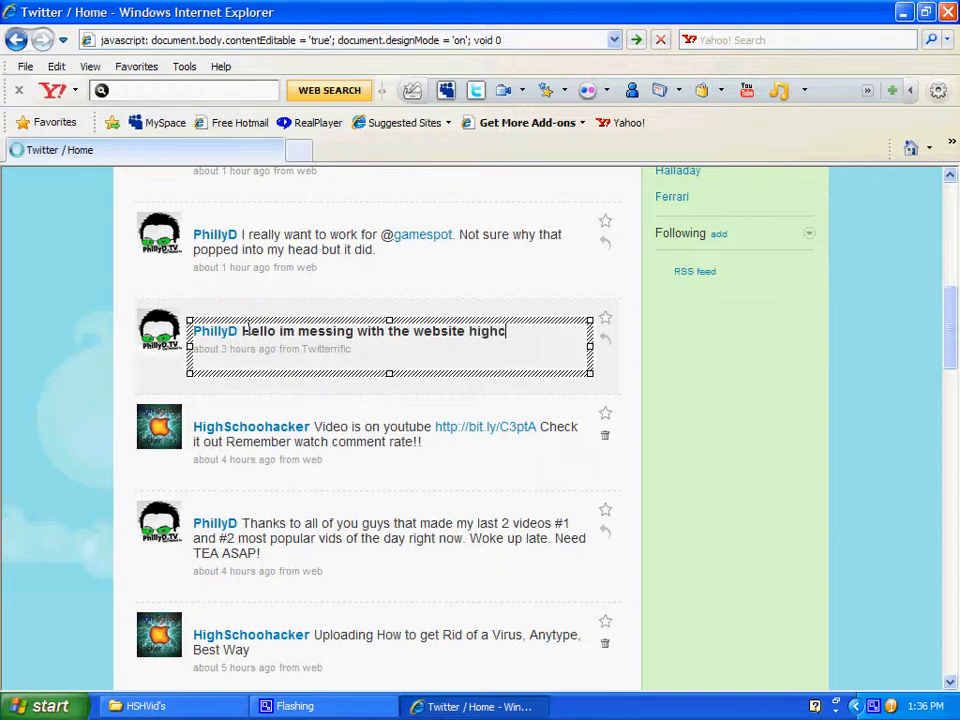
type("schoolhacker")
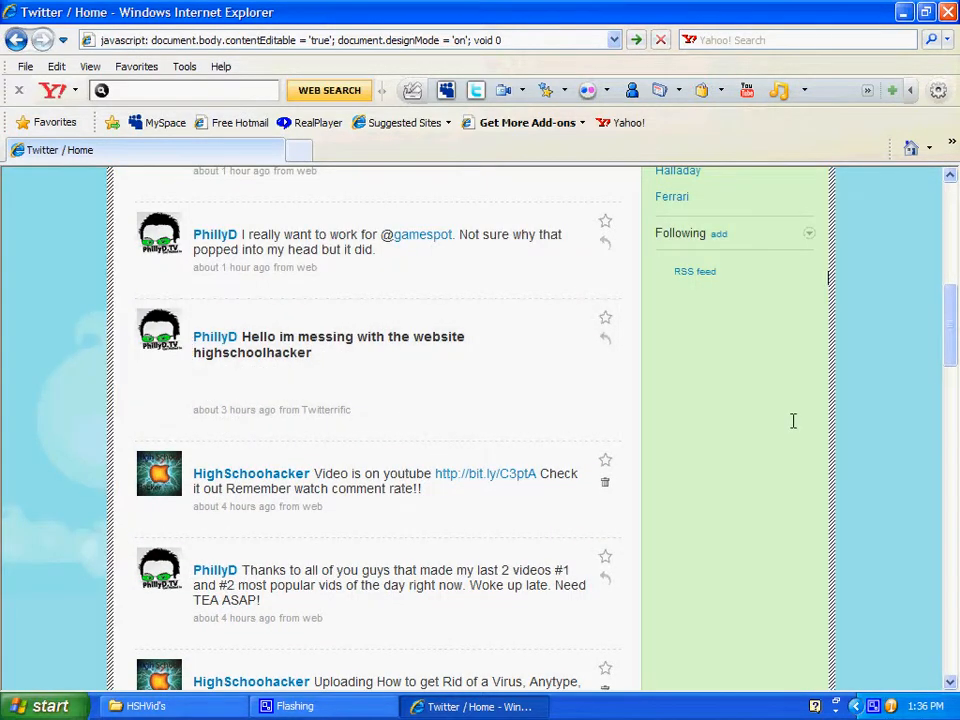
scroll("down", 3)
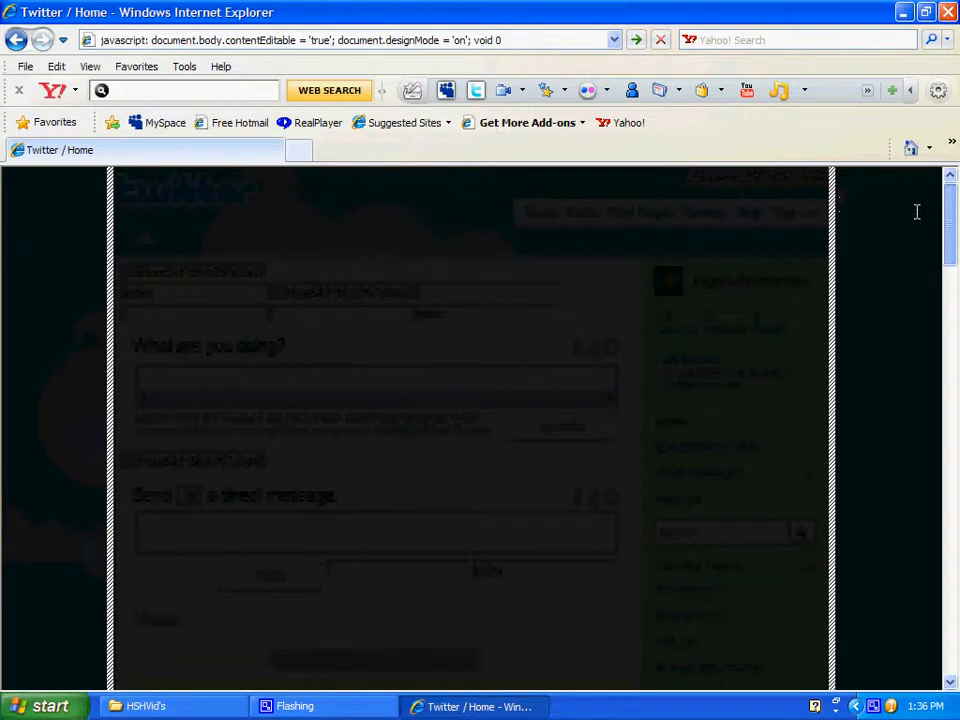
scroll("down", 3)
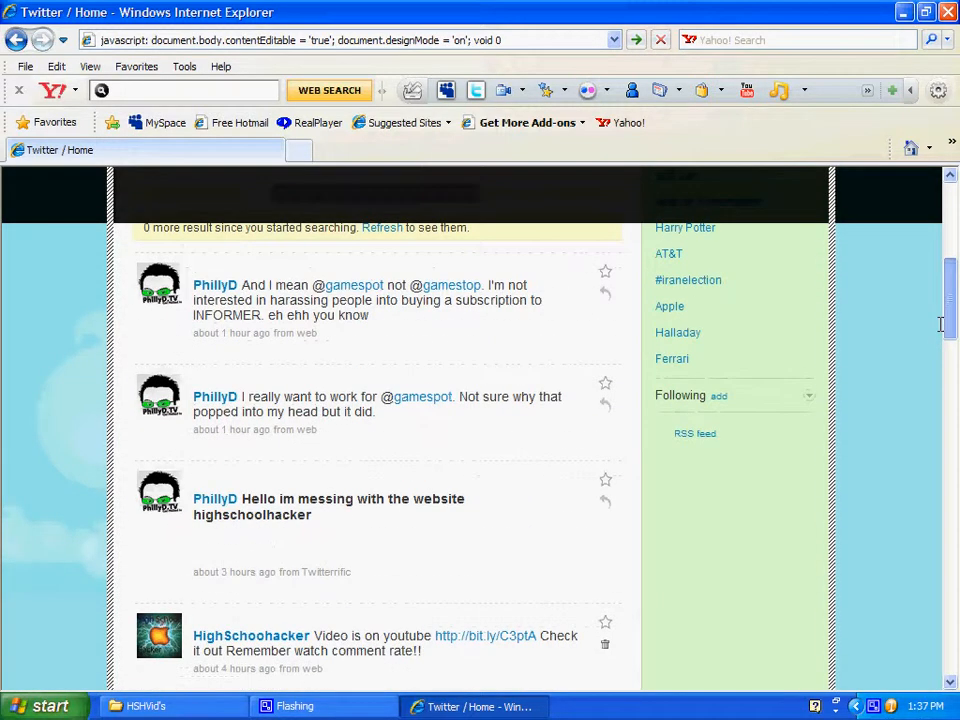
scroll("up", 3)
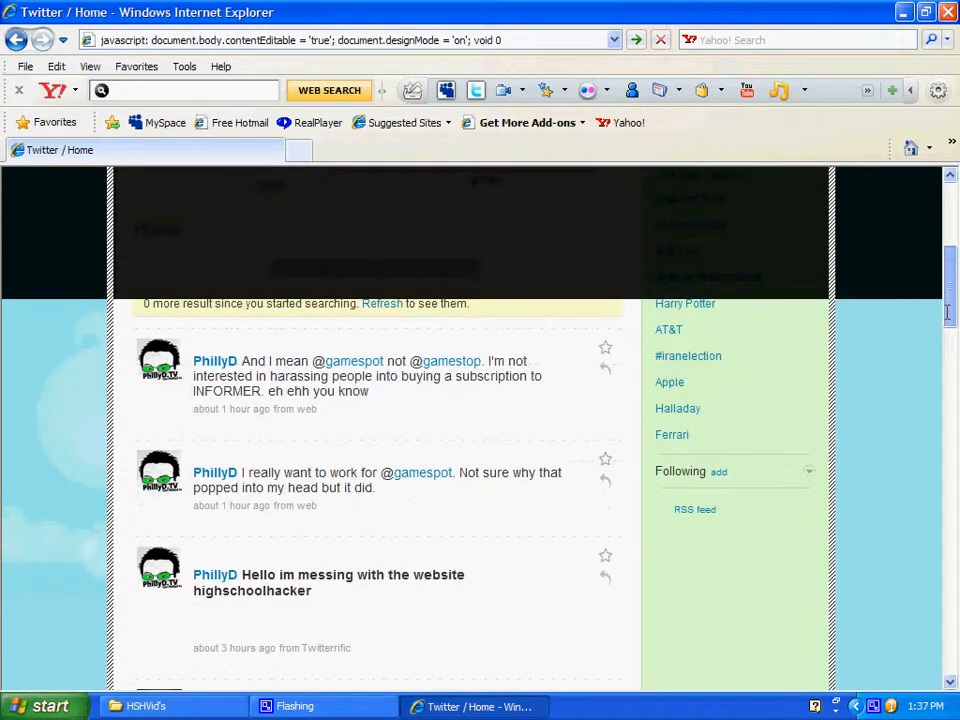
scroll("up", 3)
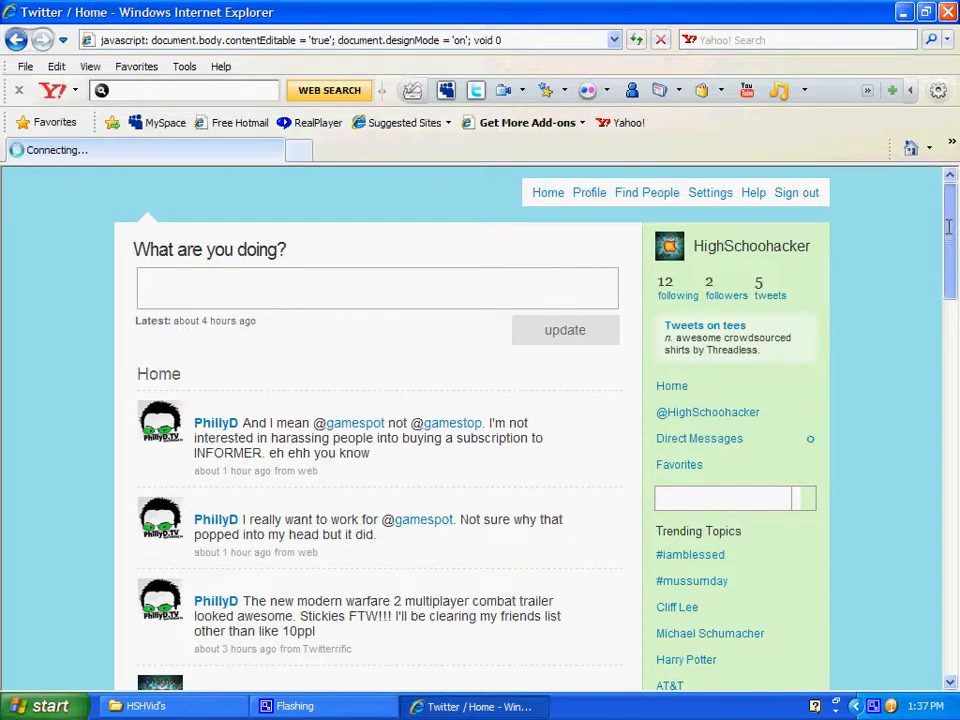
Step: Scroll through the reloaded timeline to confirm the trailer tweet shows its original text
scroll("down", 3)
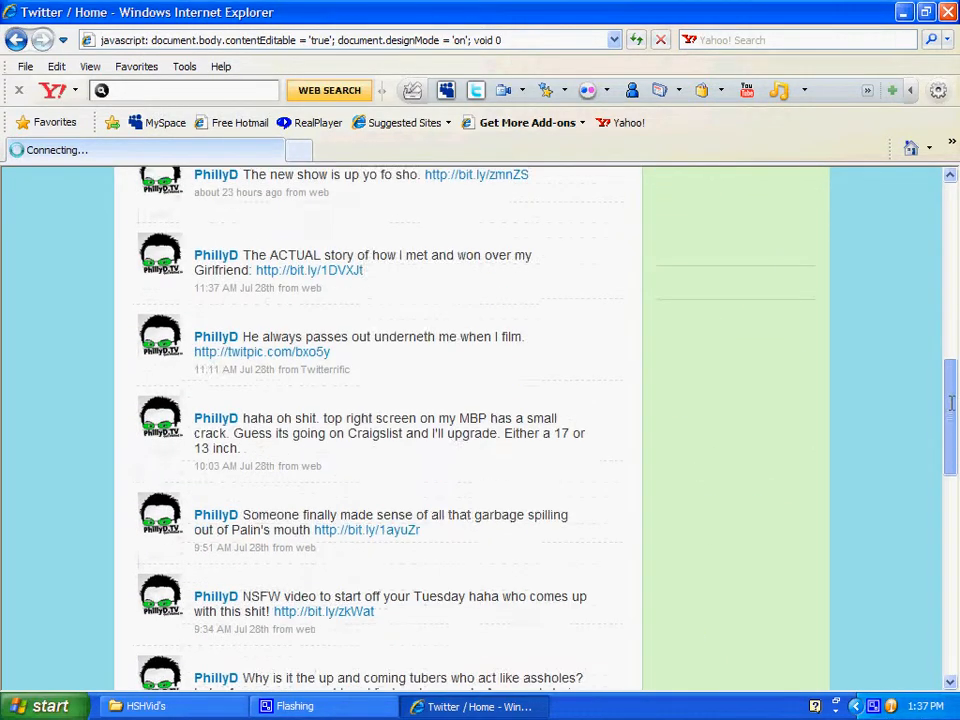
scroll("up", 3)
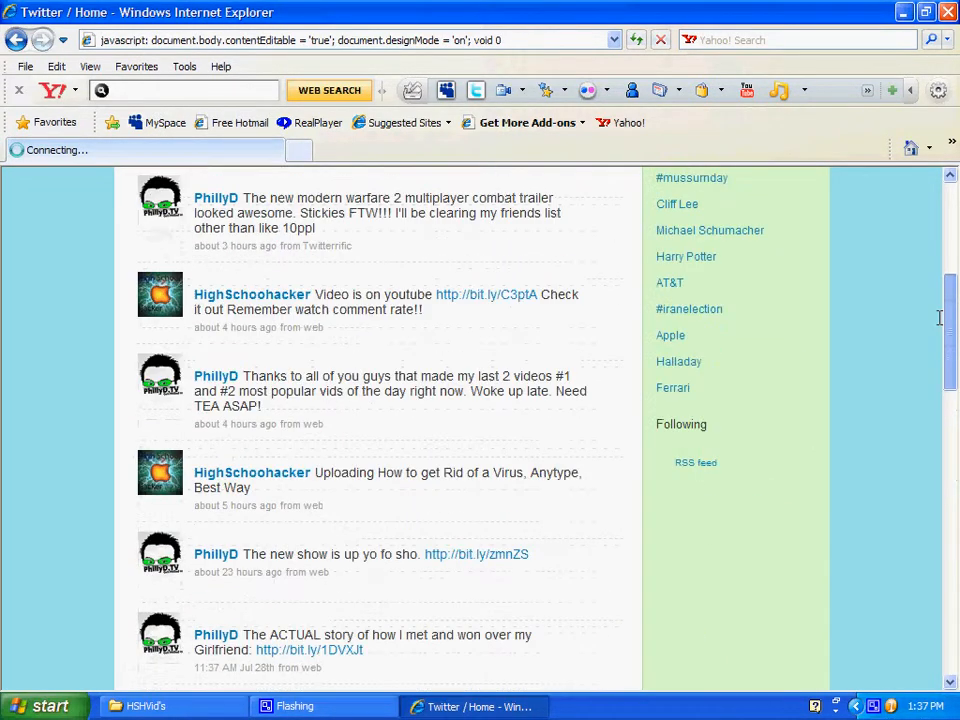
scroll("up", 3)
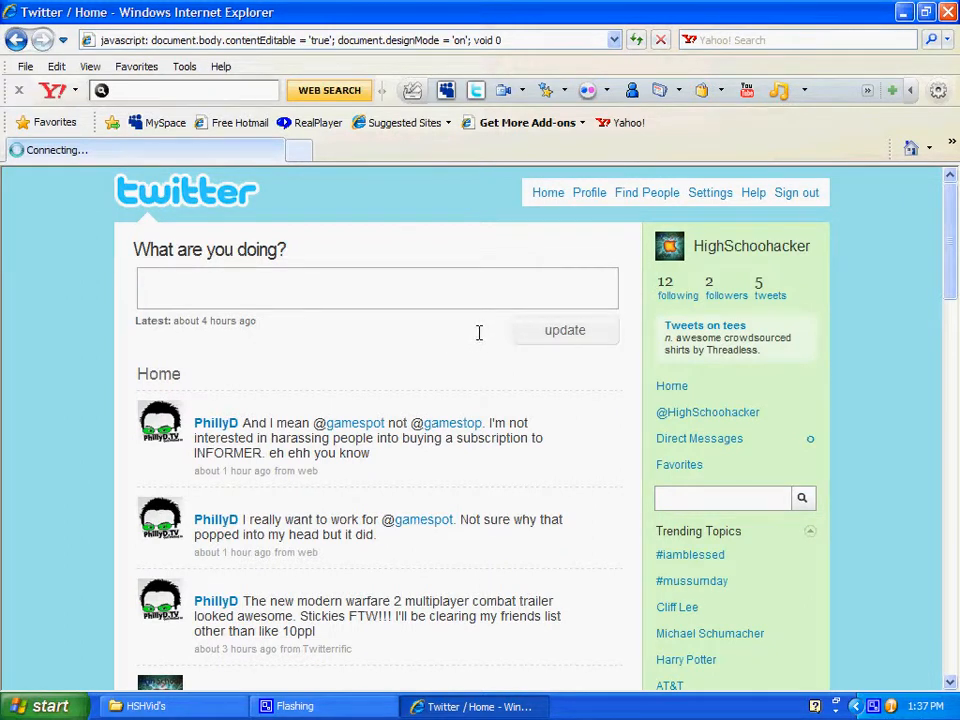
mouse_move(392, 148)
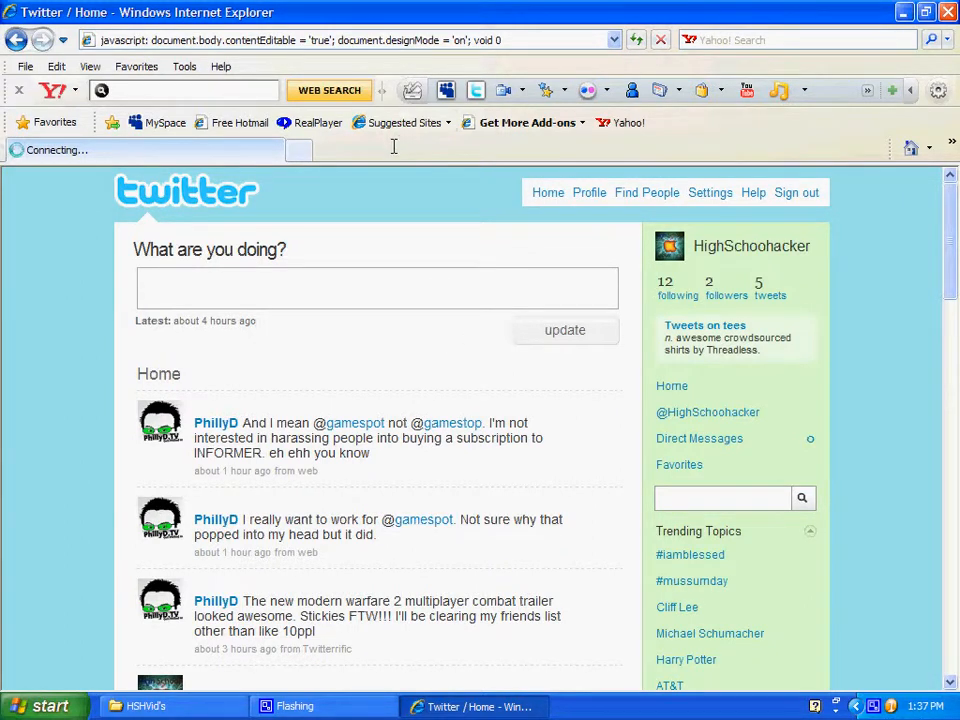